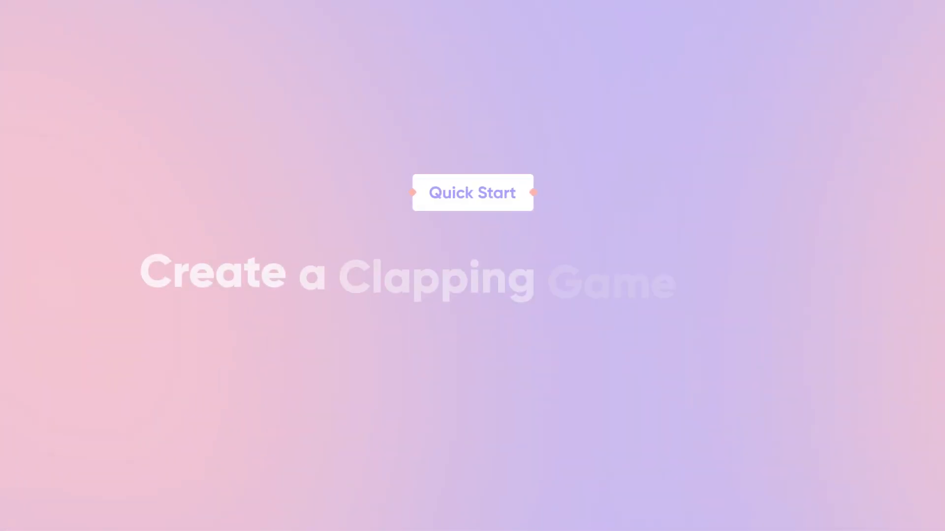
Step: Open the Bunny vs. Wolf Sound Trigger clapping game project on its Start scene
{"action": "left_click", "coordinate": [472, 192]}
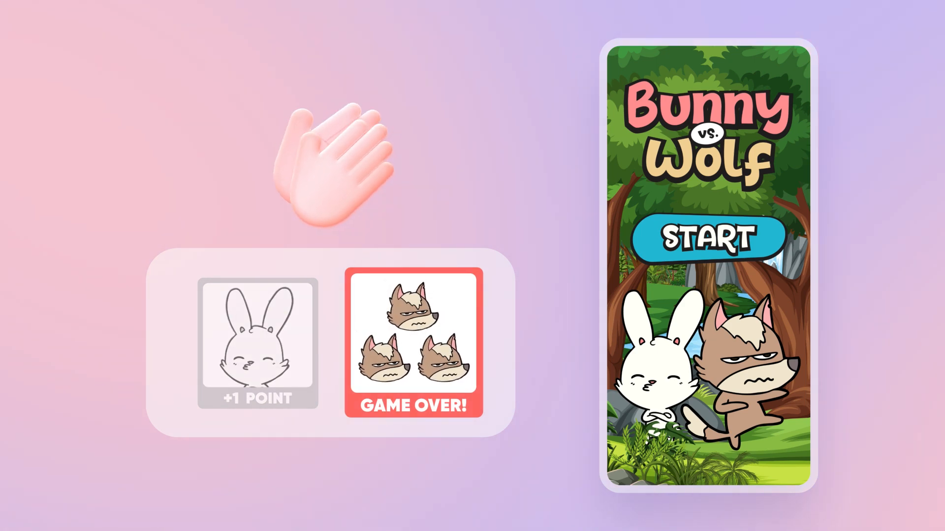
{"action": "left_click", "coordinate": [709, 237]}
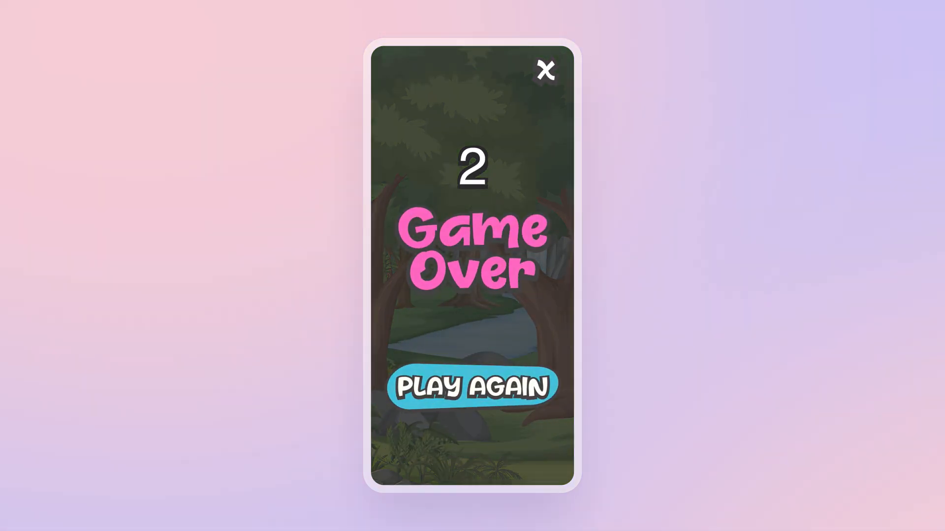
{"action": "left_click", "coordinate": [544, 71]}
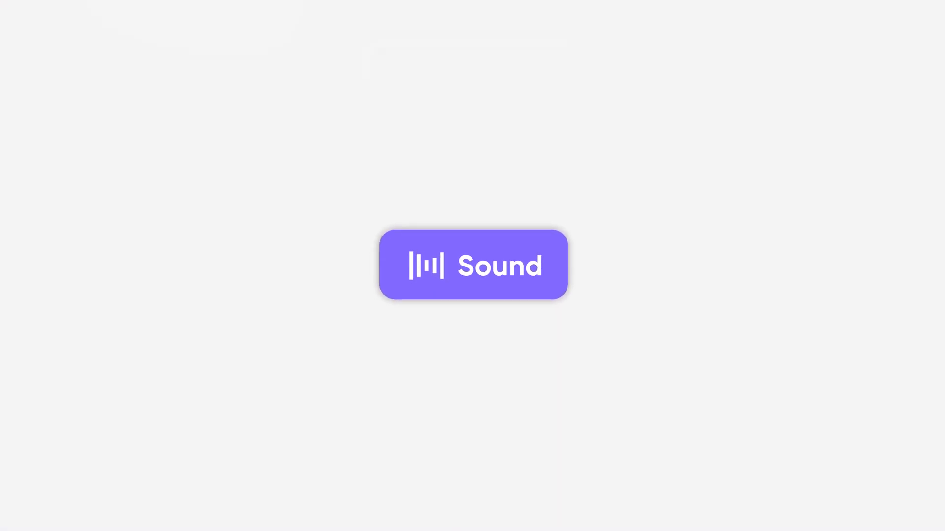
{"action": "left_click", "coordinate": [473, 265]}
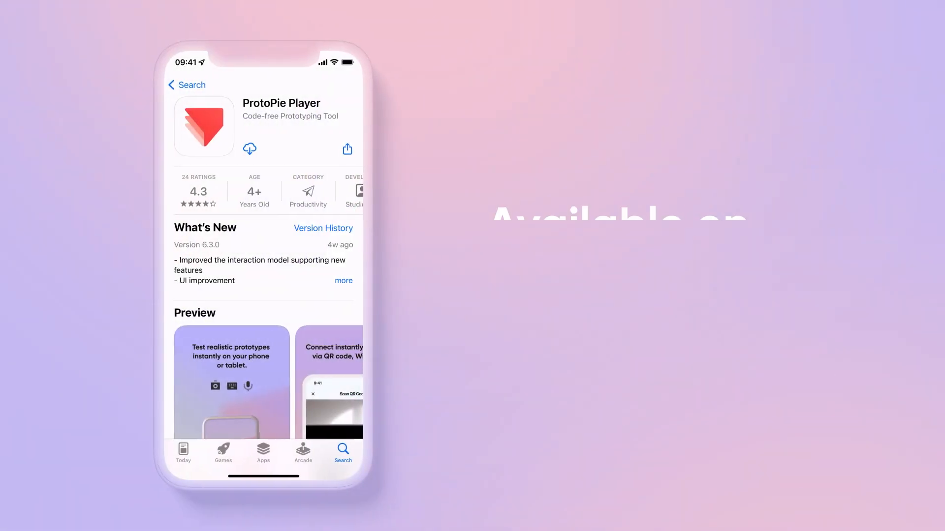
{"action": "left_click", "coordinate": [249, 148]}
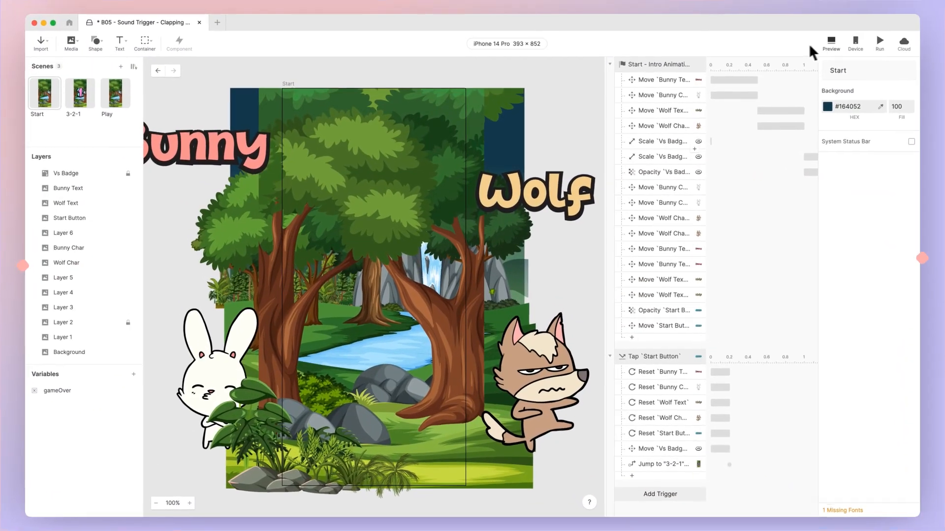
{"action": "left_click", "coordinate": [830, 42]}
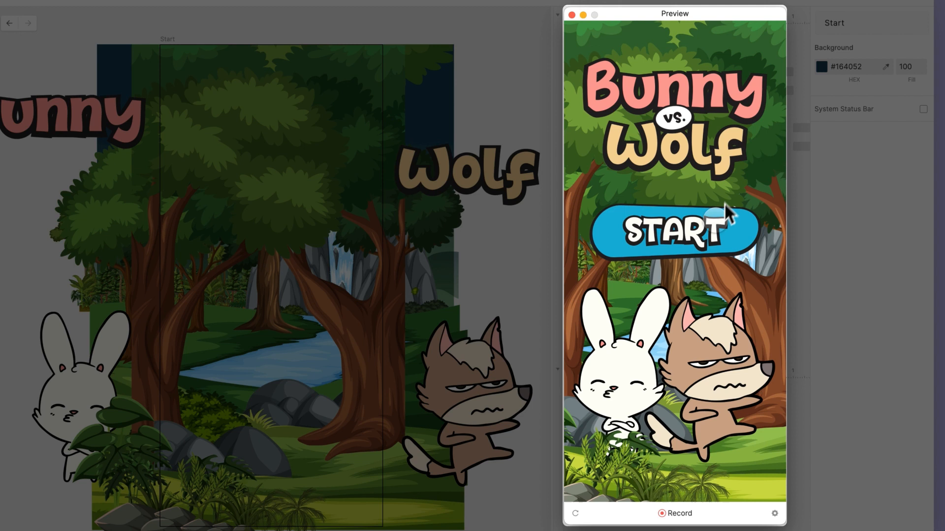
{"action": "left_click", "coordinate": [675, 231]}
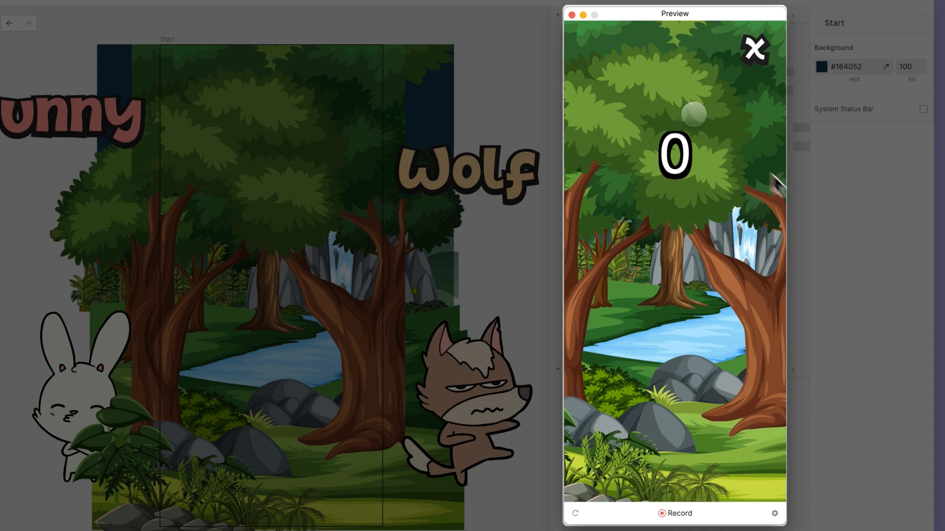
{"action": "left_click", "coordinate": [753, 48]}
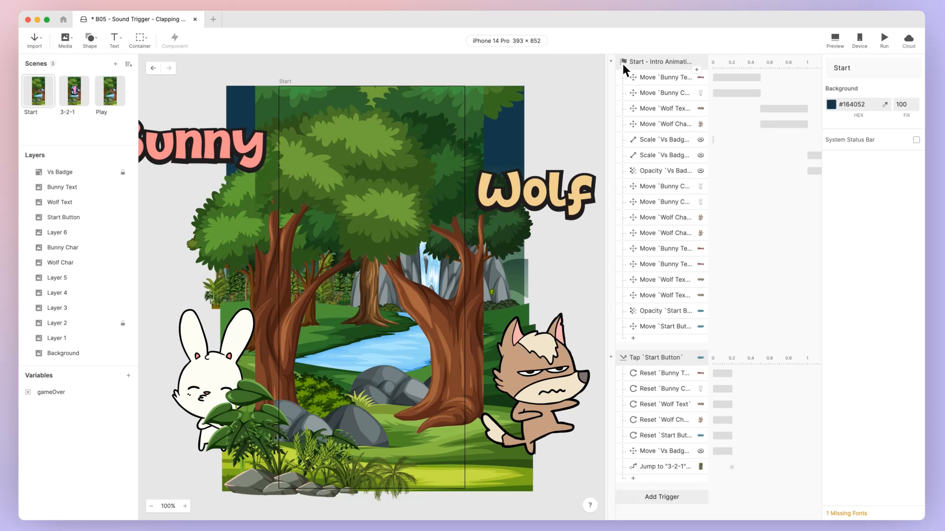
Step: Switch to the Play scene and add a Sensor > Sound trigger
{"action": "left_click", "coordinate": [109, 91]}
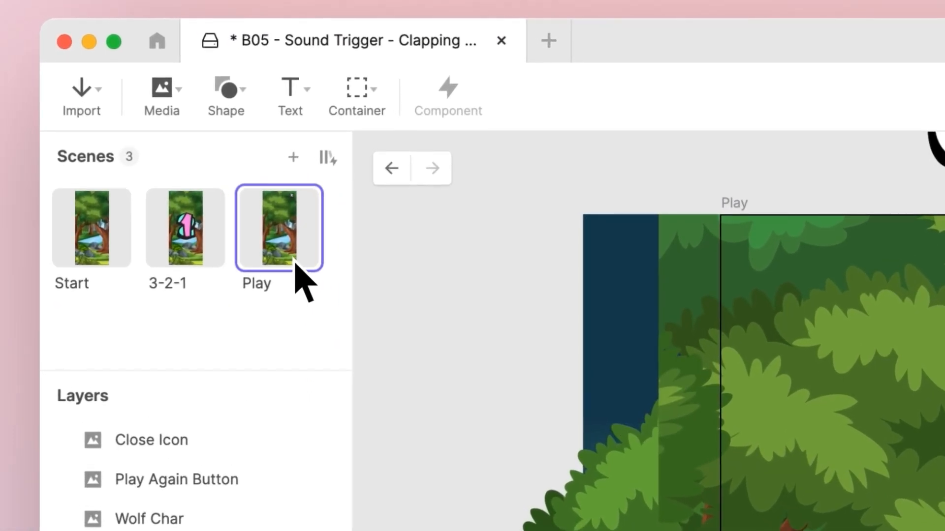
{"action": "left_click", "coordinate": [278, 228]}
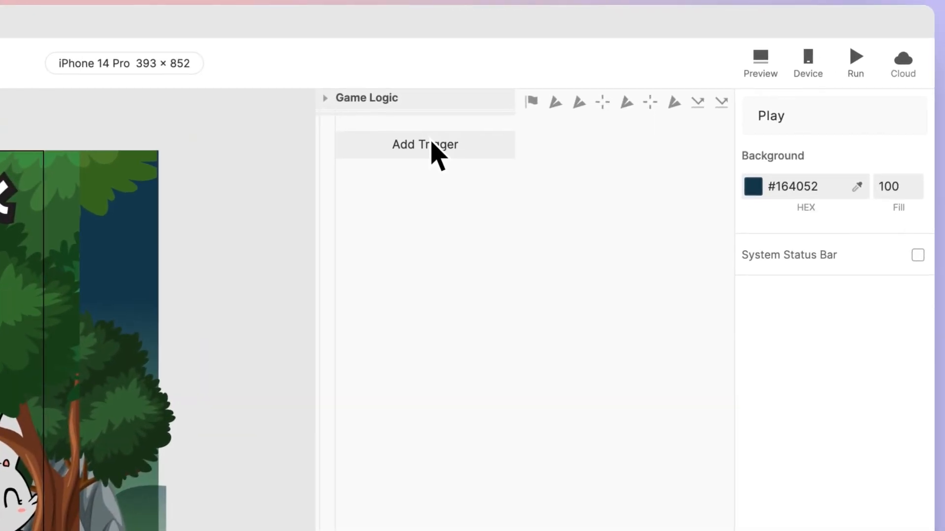
{"action": "left_click", "coordinate": [424, 145]}
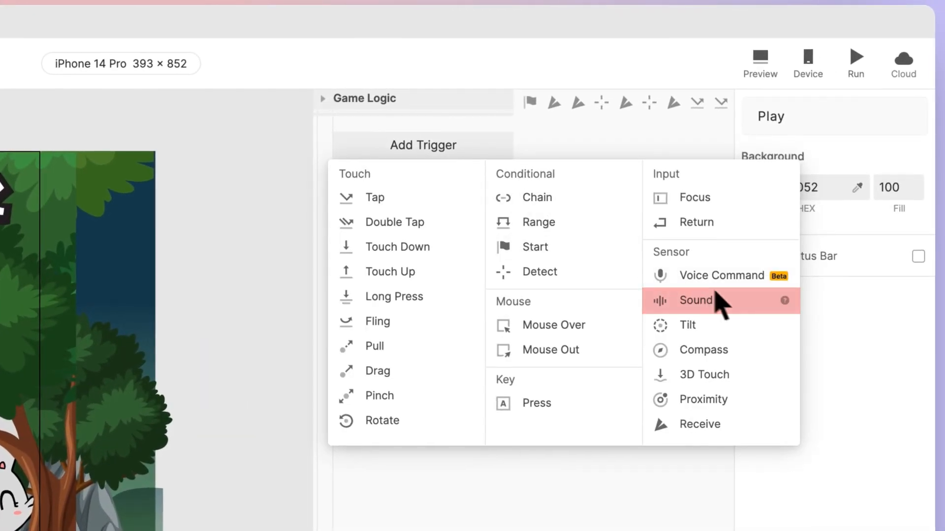
{"action": "left_click", "coordinate": [695, 301]}
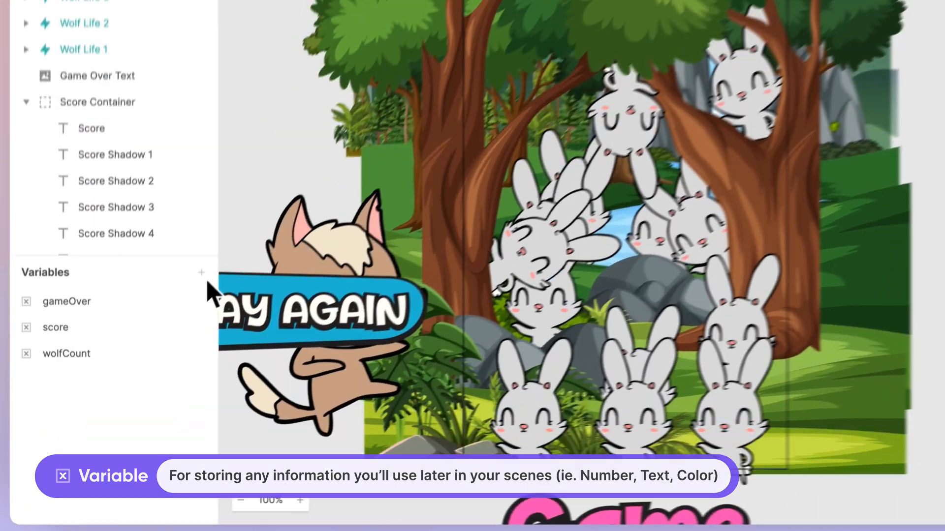
Step: Create a For This Scene variable and rename it to soundLevel
{"action": "left_click", "coordinate": [201, 272]}
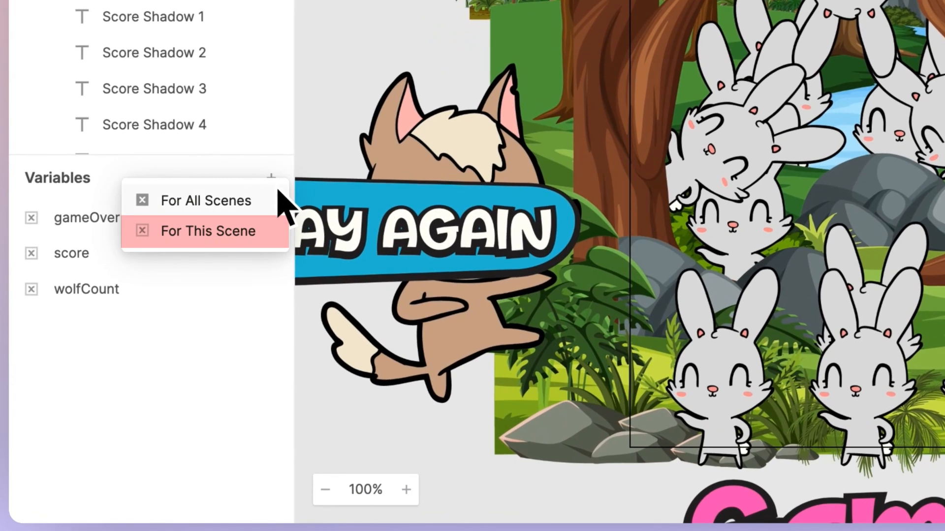
{"action": "left_click", "coordinate": [207, 230]}
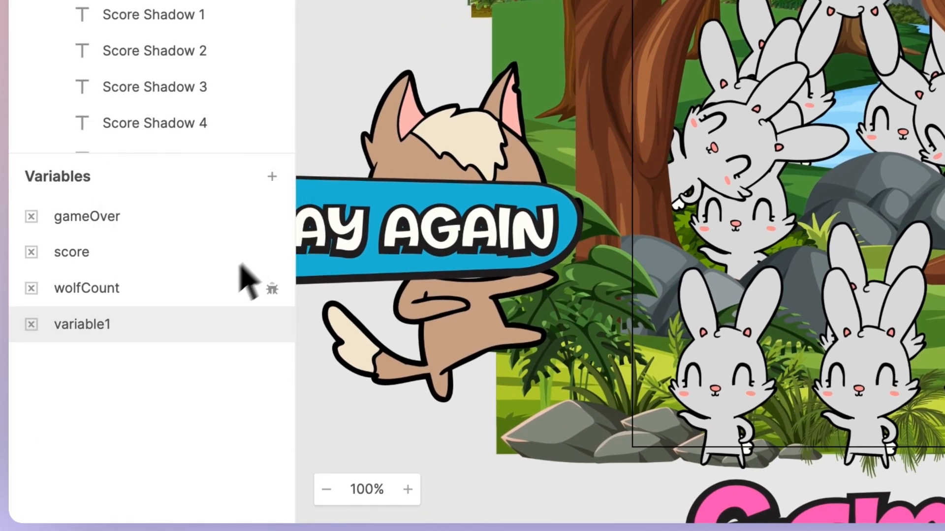
{"action": "double_click", "coordinate": [81, 324]}
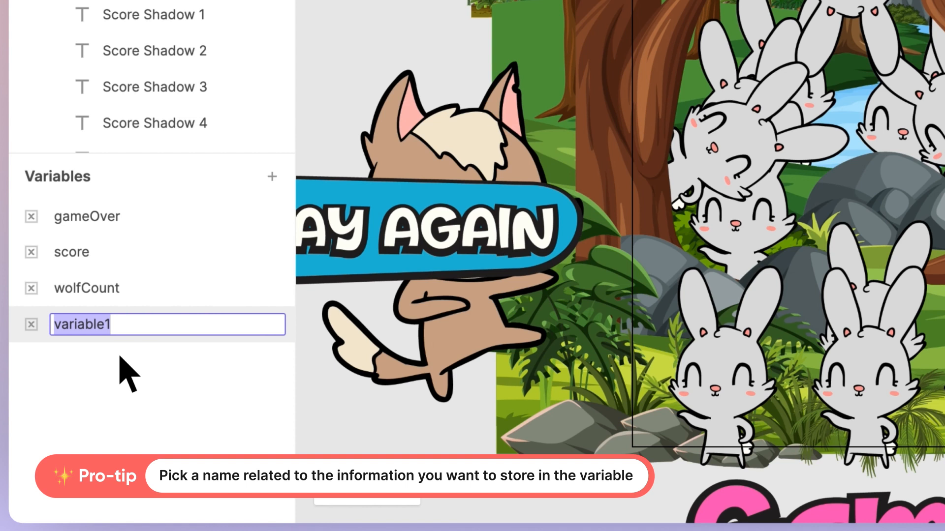
{"action": "type", "text": "sound"}
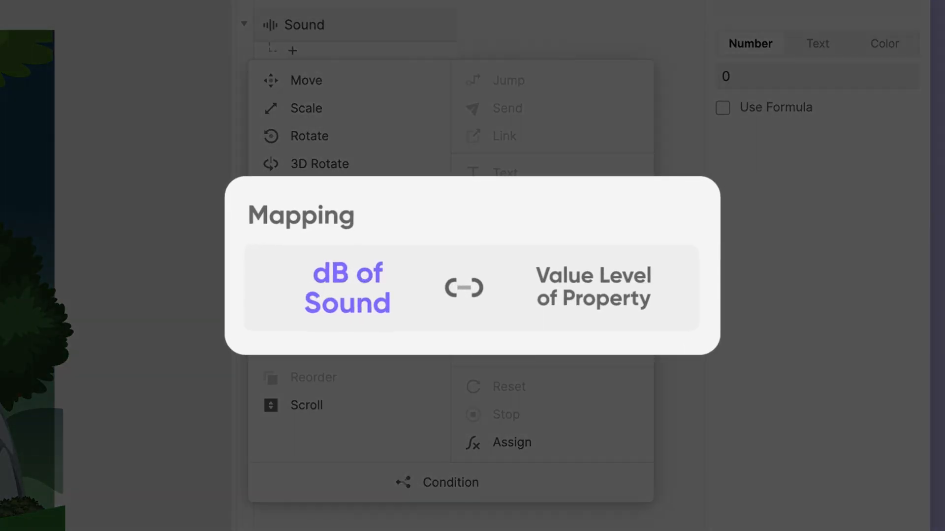
Step: Add an Assign response under the Sound trigger
{"action": "left_click", "coordinate": [592, 287]}
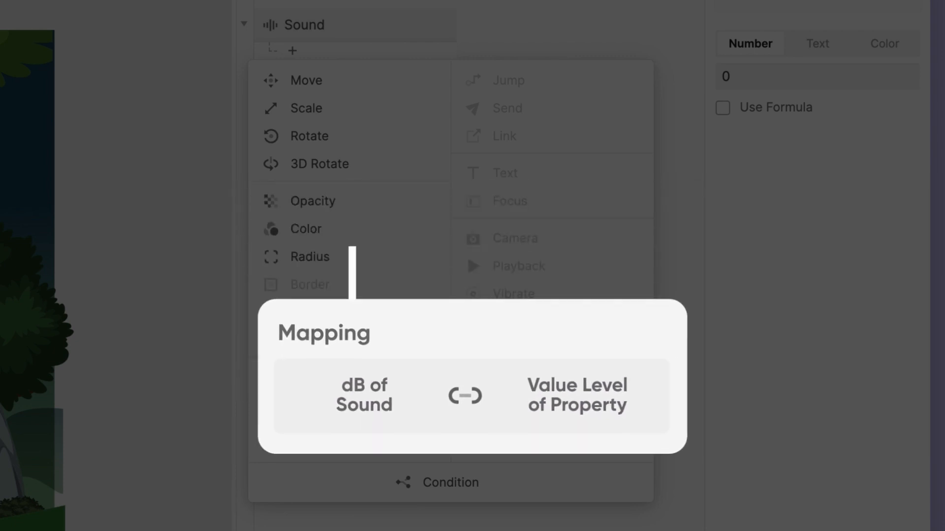
{"action": "left_click", "coordinate": [306, 108]}
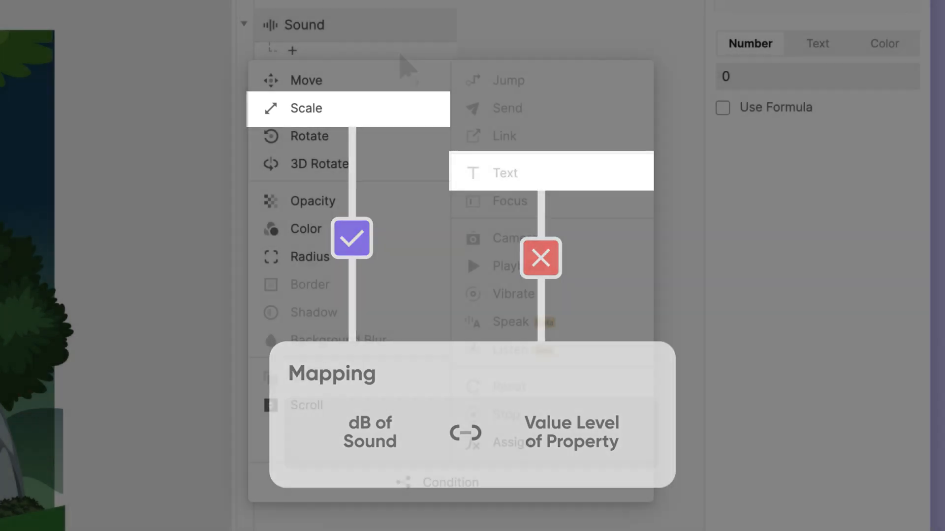
{"action": "left_click", "coordinate": [351, 238]}
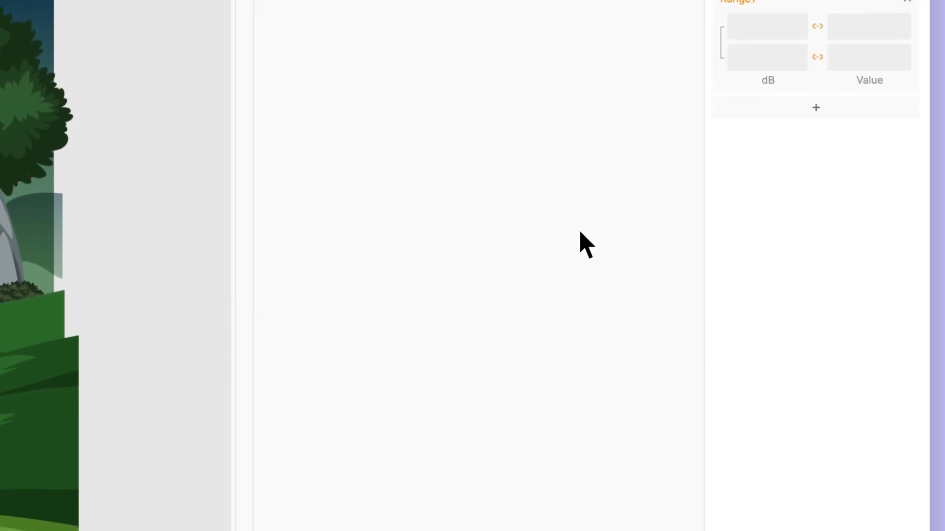
Step: Assign soundLevel, mapping Sound dB 0↔0 and 200↔200
{"action": "left_click", "coordinate": [822, 126]}
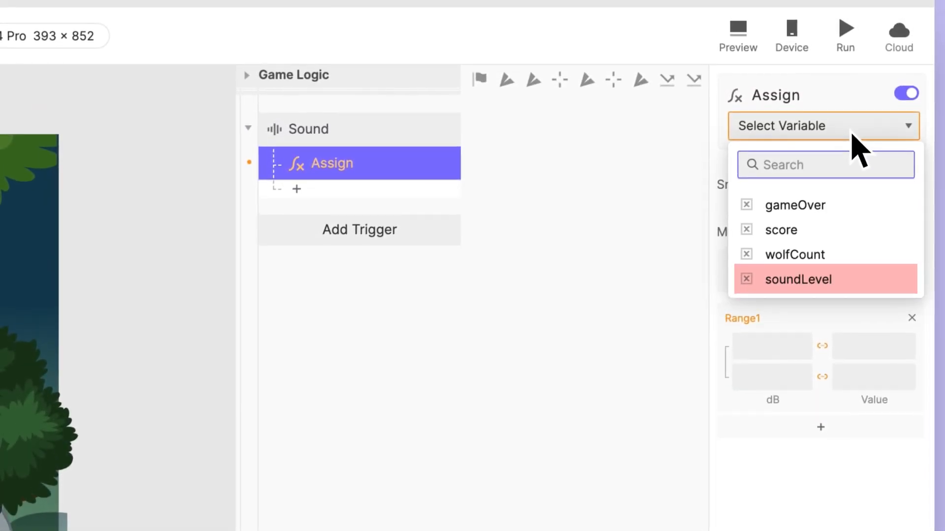
{"action": "left_click", "coordinate": [799, 279]}
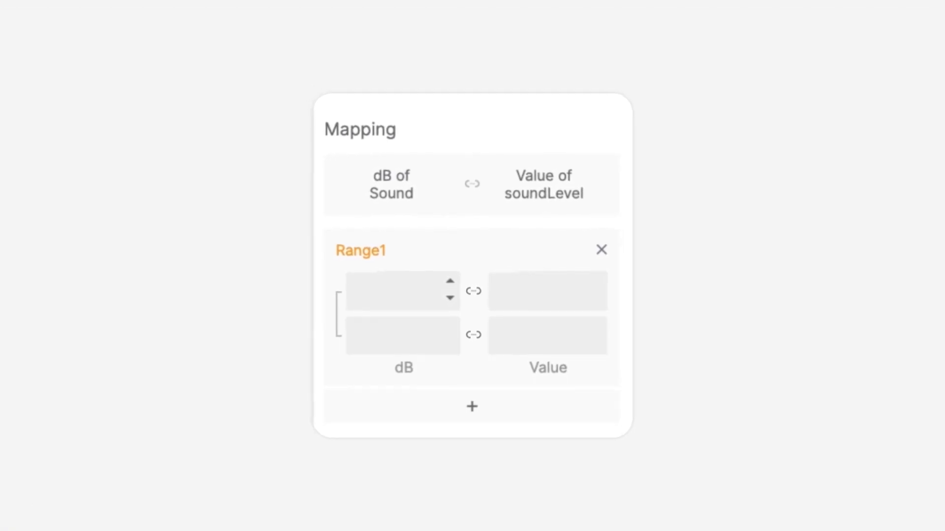
{"action": "left_click", "coordinate": [390, 185]}
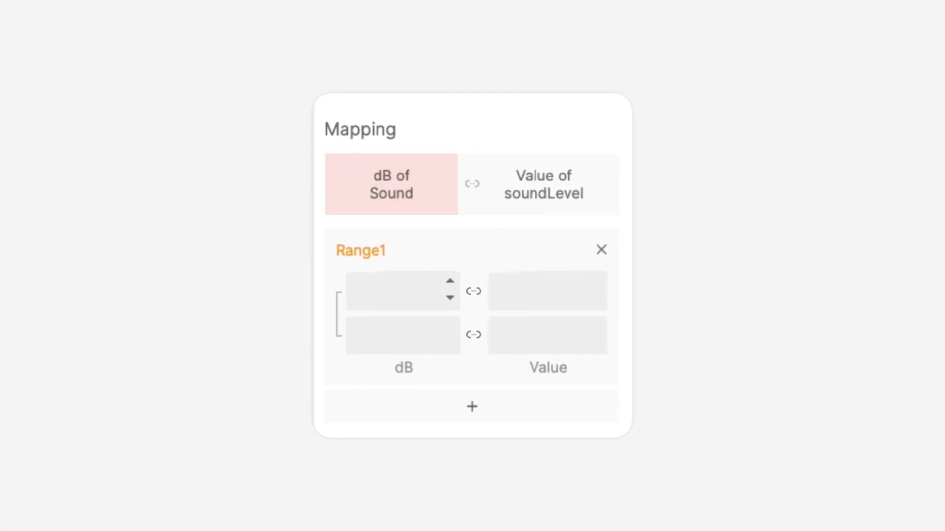
{"action": "left_click", "coordinate": [390, 185]}
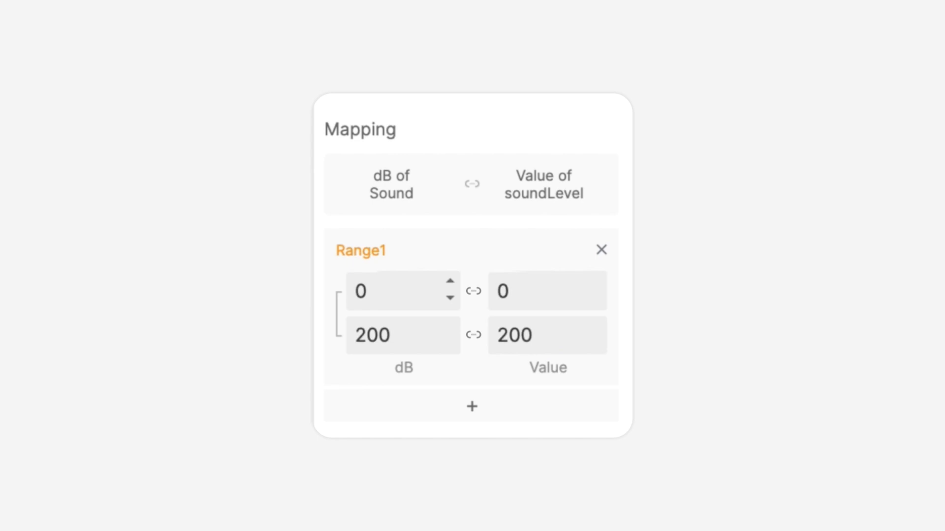
{"action": "left_click", "coordinate": [402, 291]}
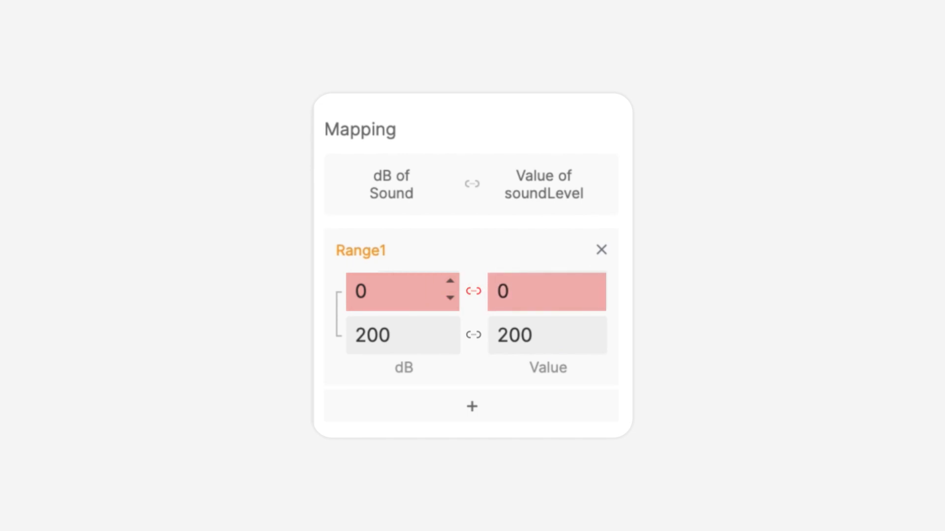
{"action": "left_click", "coordinate": [403, 335]}
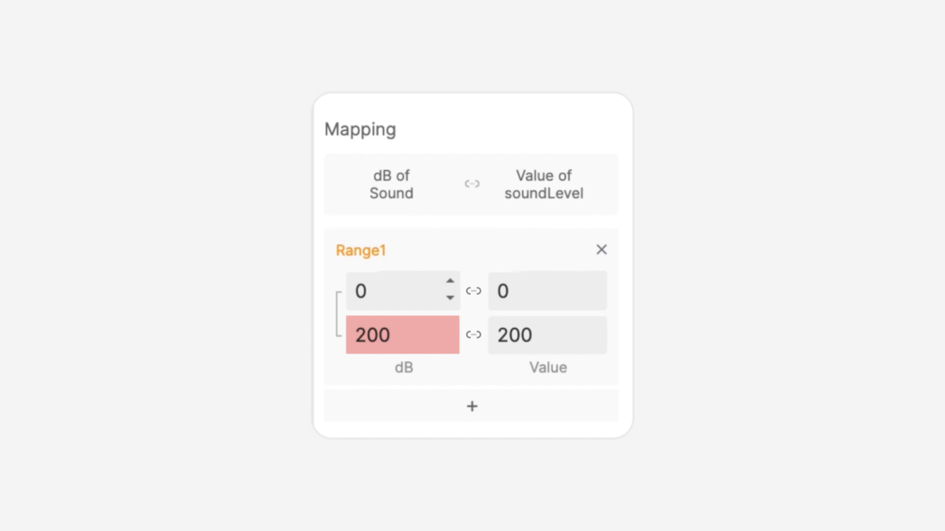
{"action": "left_click", "coordinate": [474, 335]}
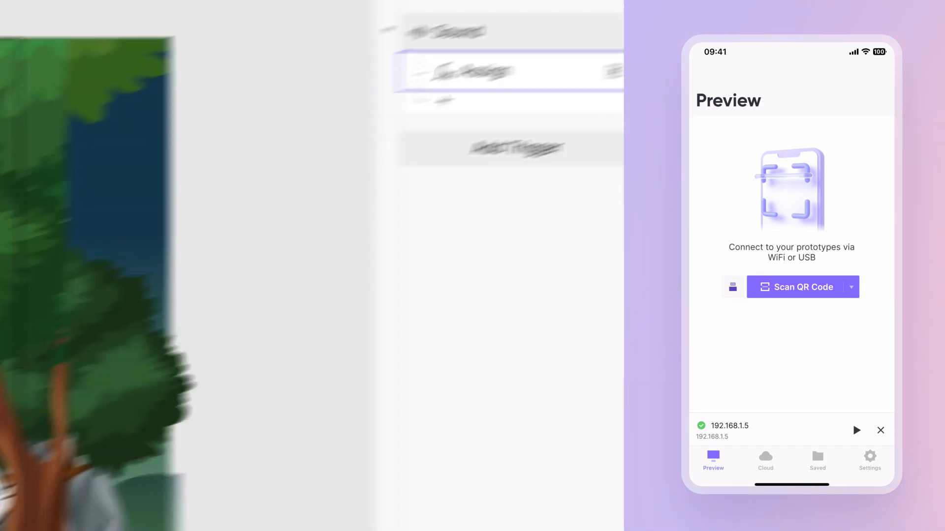
Step: Run the Play scene on the connected phone via the Device popover
{"action": "left_click", "coordinate": [552, 67]}
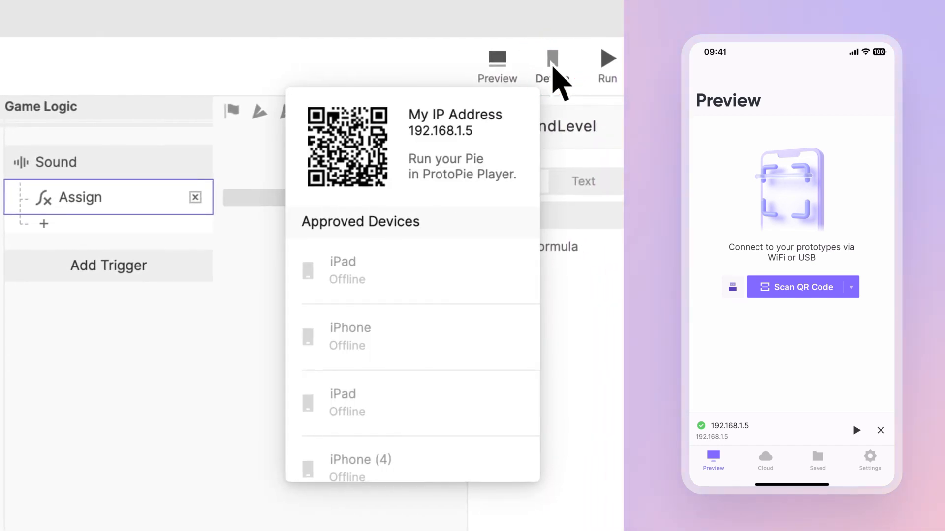
{"action": "left_click", "coordinate": [801, 287]}
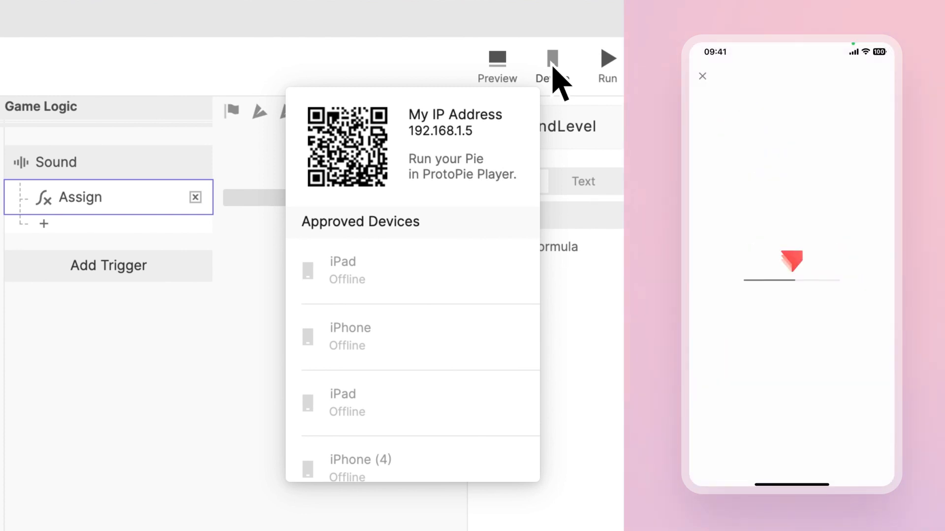
{"action": "left_click", "coordinate": [607, 62]}
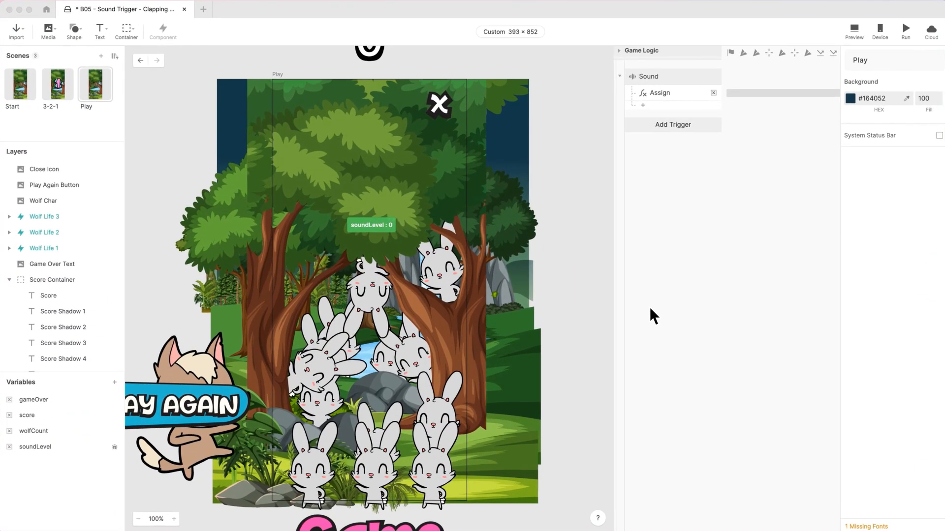
{"action": "mouse_move", "coordinate": [682, 272]}
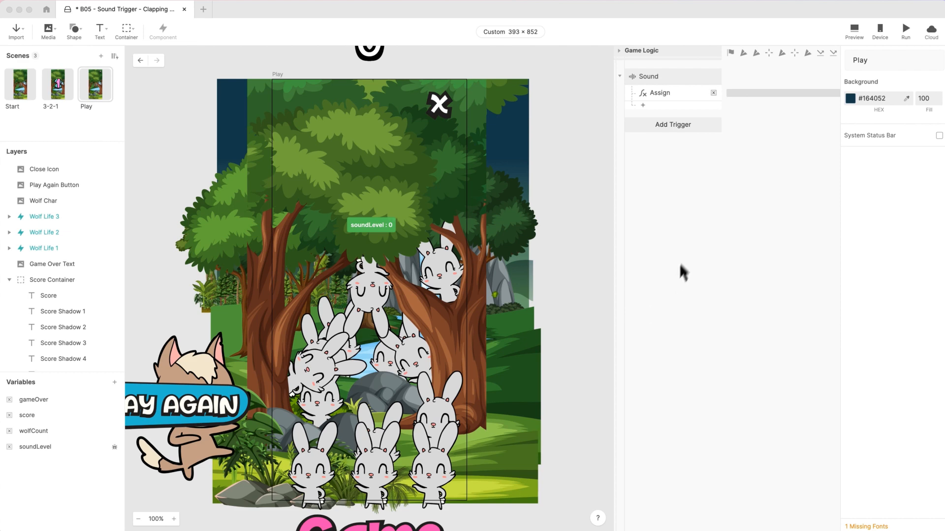
Step: Add a Range trigger on soundLevel firing at 70 or higher
{"action": "left_click", "coordinate": [673, 124]}
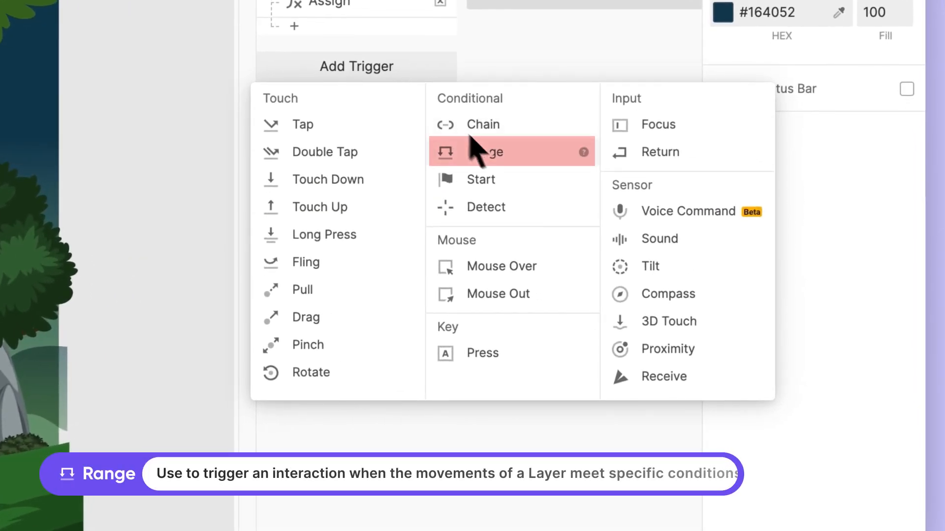
{"action": "mouse_move", "coordinate": [515, 178]}
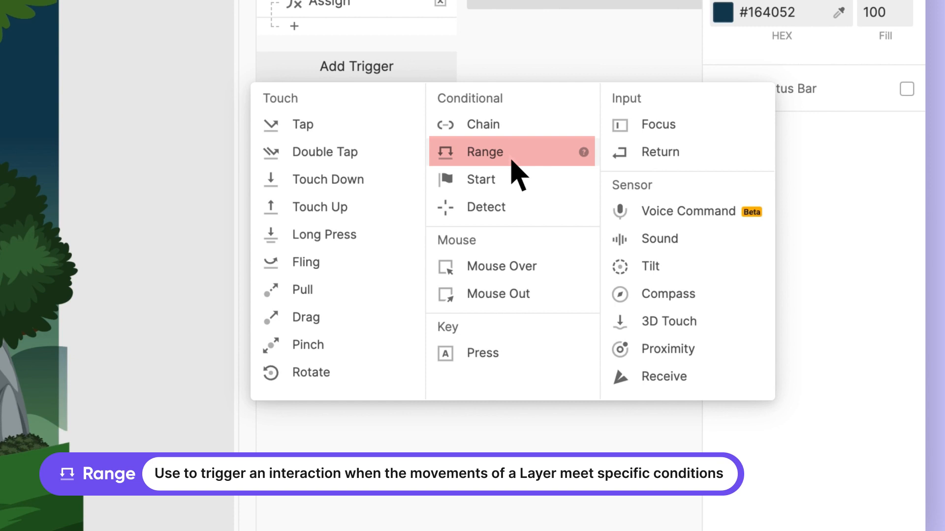
{"action": "left_click", "coordinate": [510, 151]}
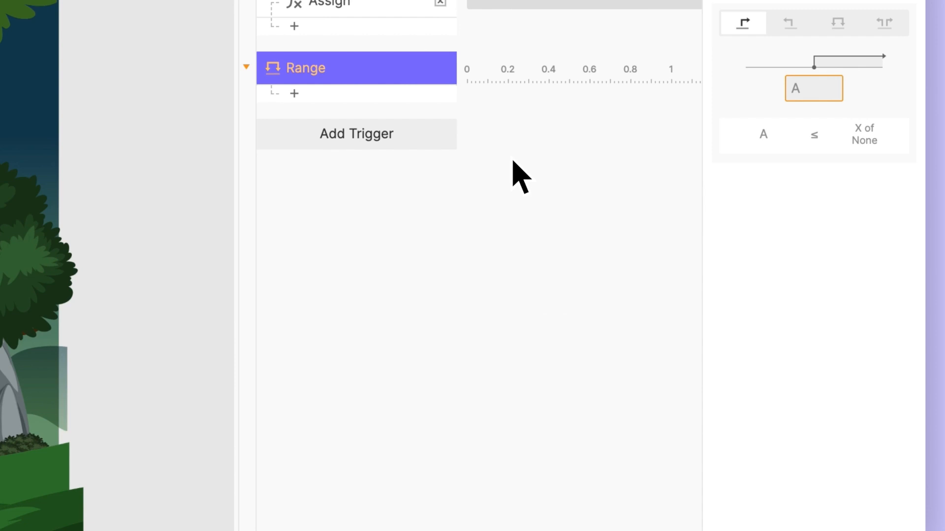
{"action": "left_click", "coordinate": [813, 88]}
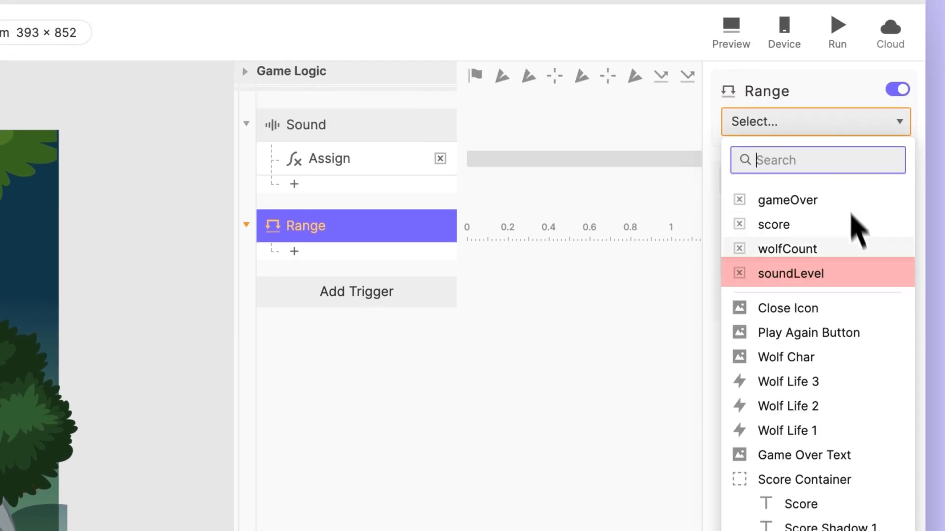
{"action": "left_click", "coordinate": [790, 273]}
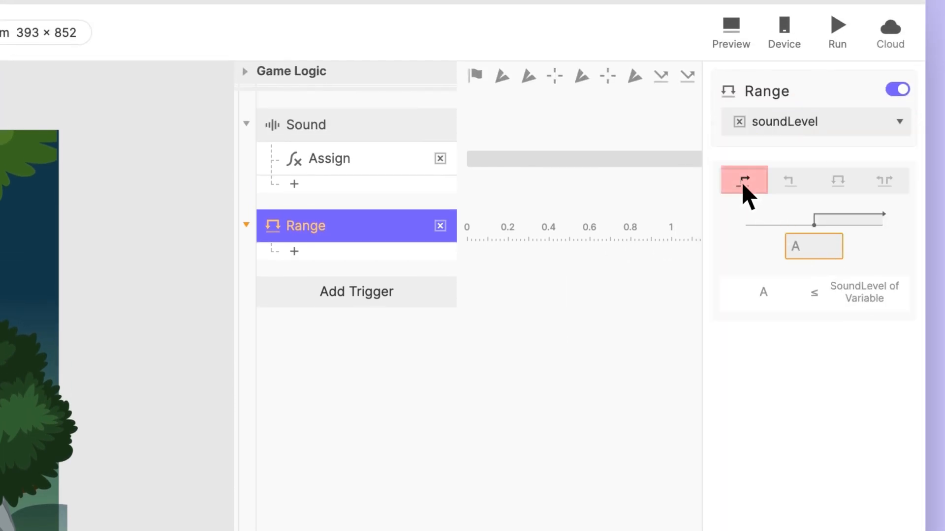
{"action": "mouse_move", "coordinate": [763, 268]}
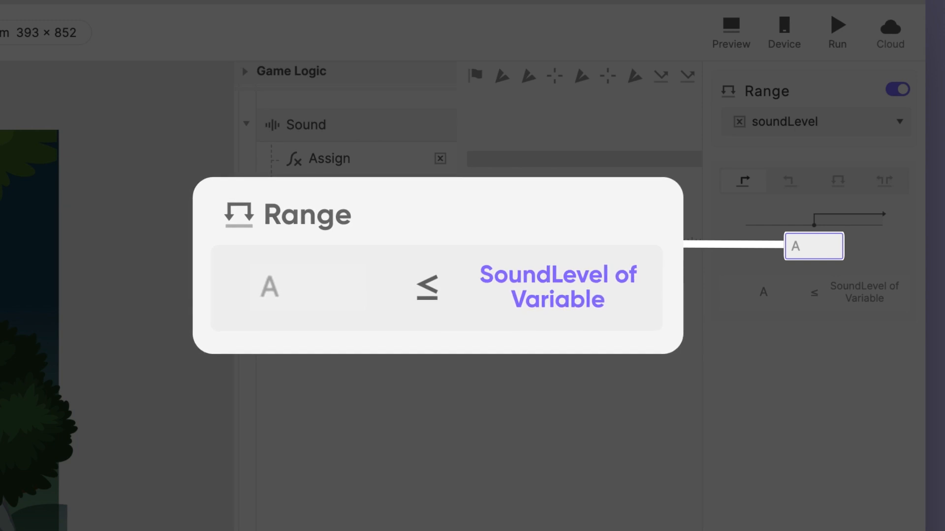
{"action": "type", "text": "70"}
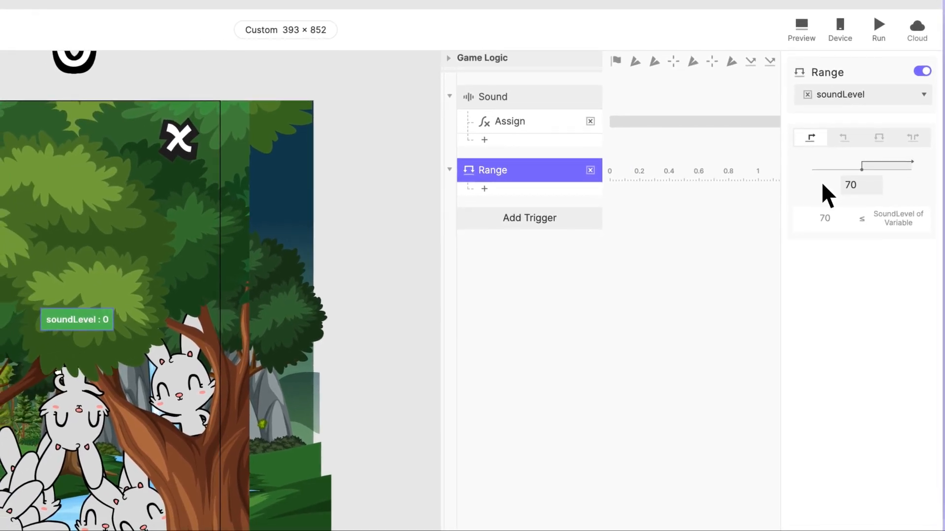
Step: Add a Send response to the current scene with message CLAP
{"action": "left_click", "coordinate": [484, 188]}
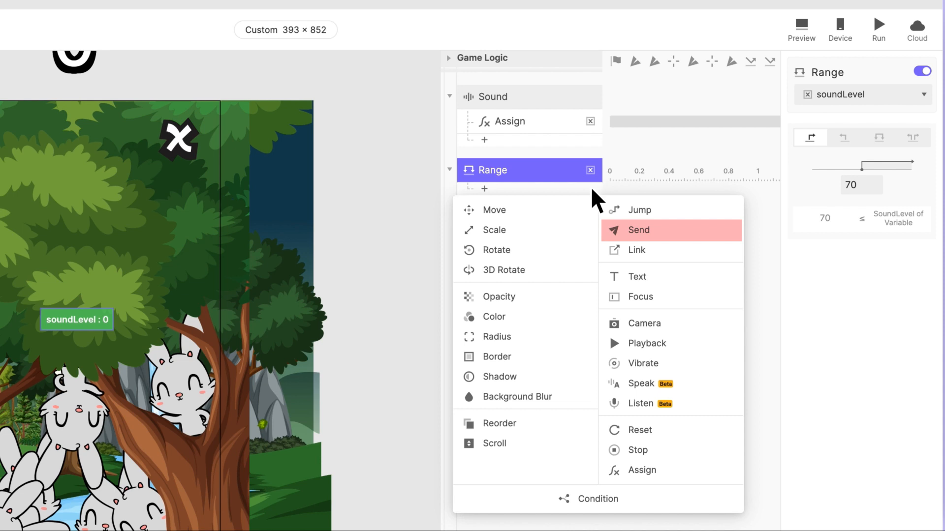
{"action": "left_click", "coordinate": [639, 230]}
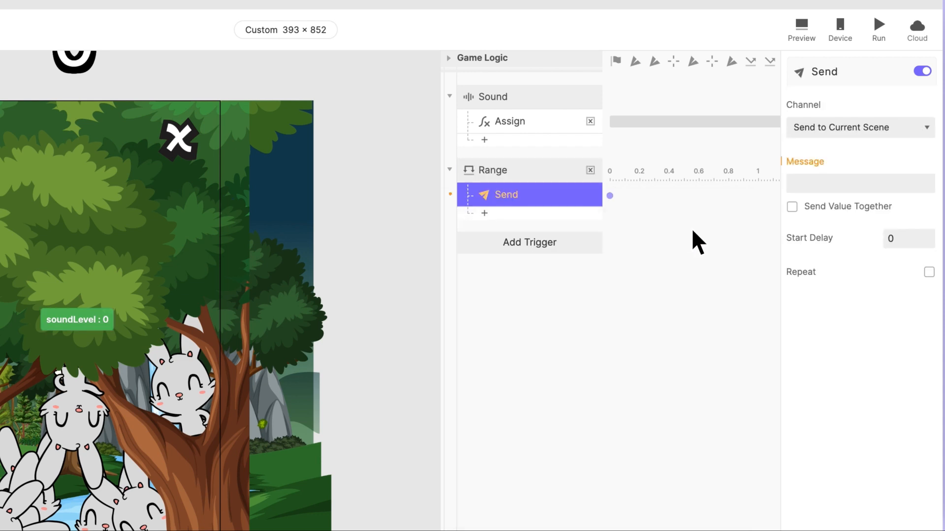
{"action": "left_click", "coordinate": [859, 127]}
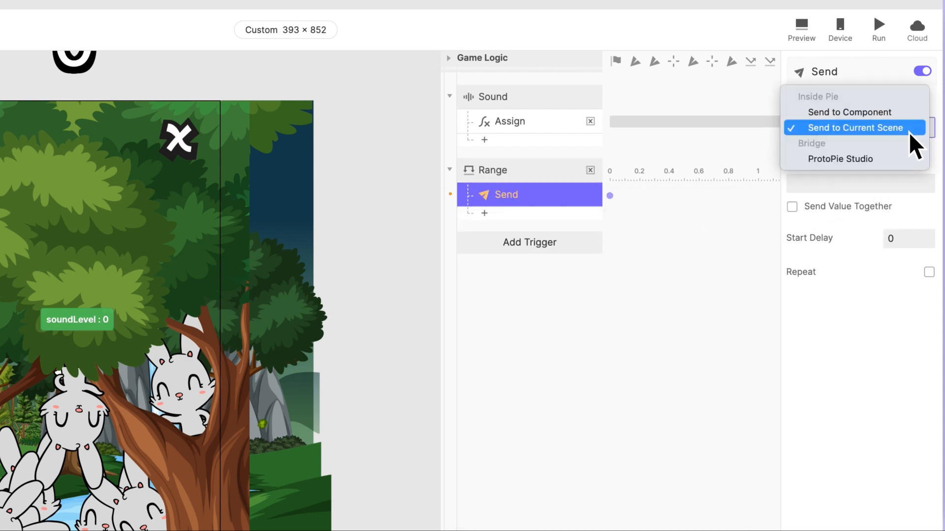
{"action": "left_click", "coordinate": [852, 127]}
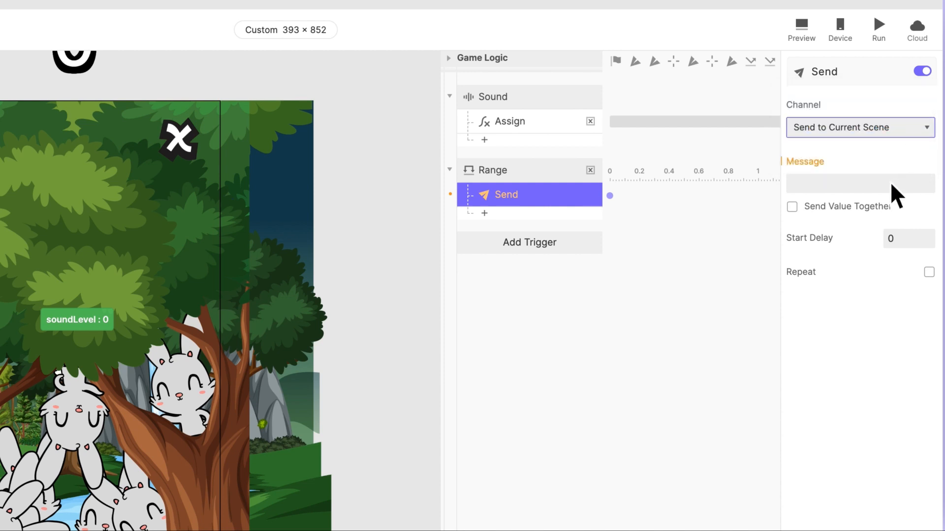
{"action": "type", "text": "CLAP"}
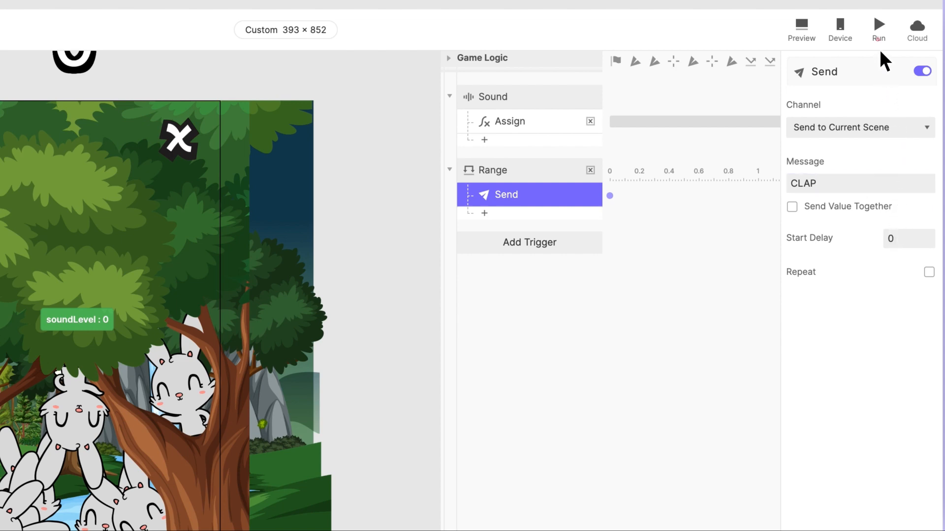
Step: Run the prototype preview and press START to begin the countdown
{"action": "left_click", "coordinate": [878, 26]}
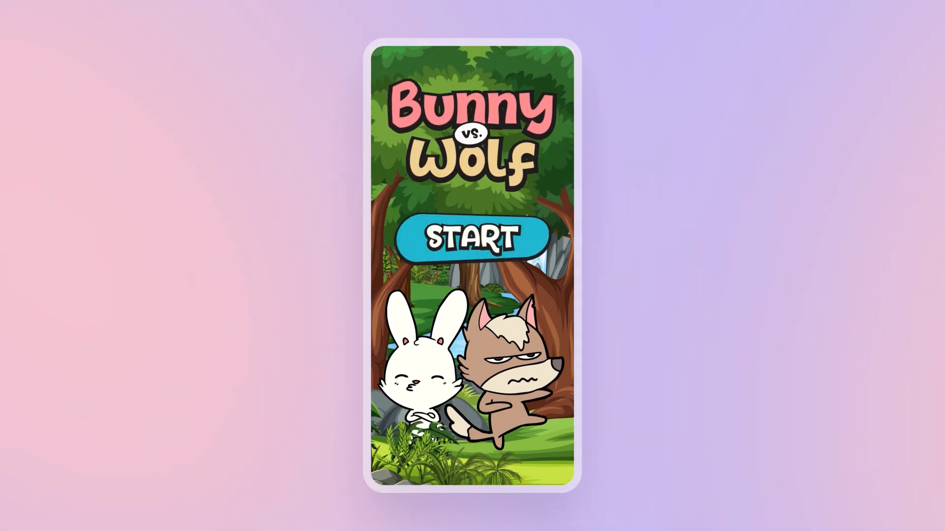
{"action": "left_click", "coordinate": [473, 237]}
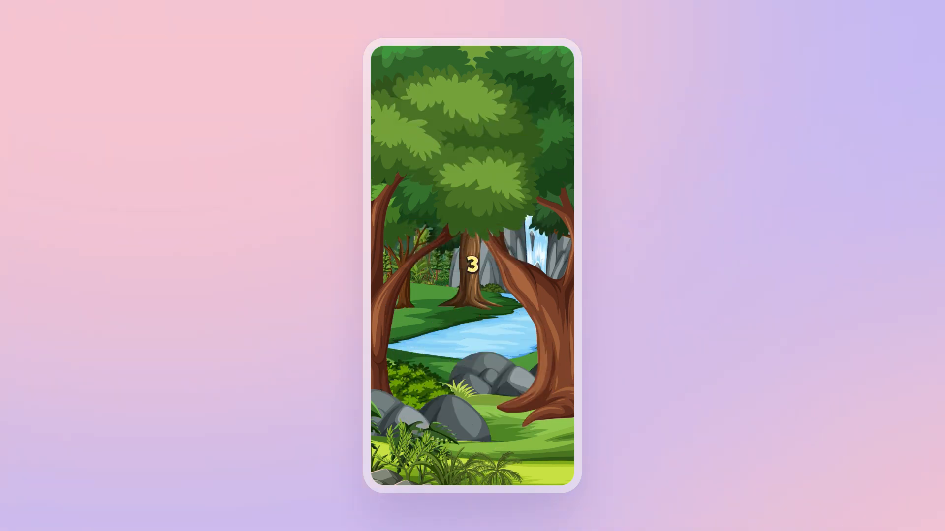